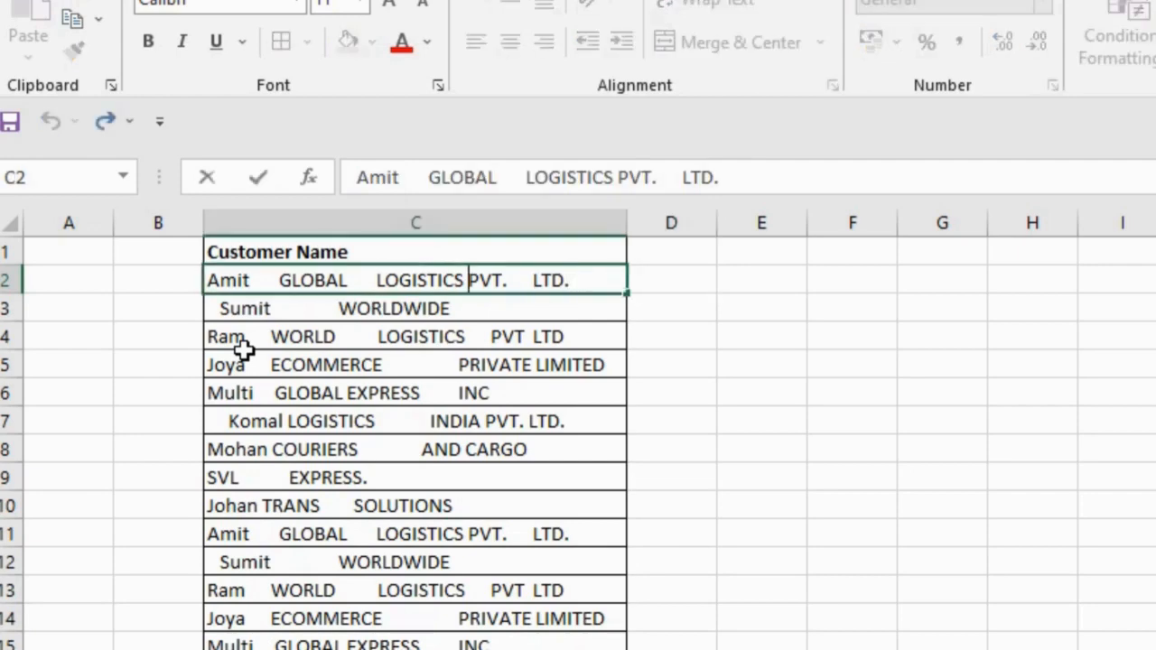
# - Inspect the extra spacing in the customer names in column C
pyautogui.click(415, 308)
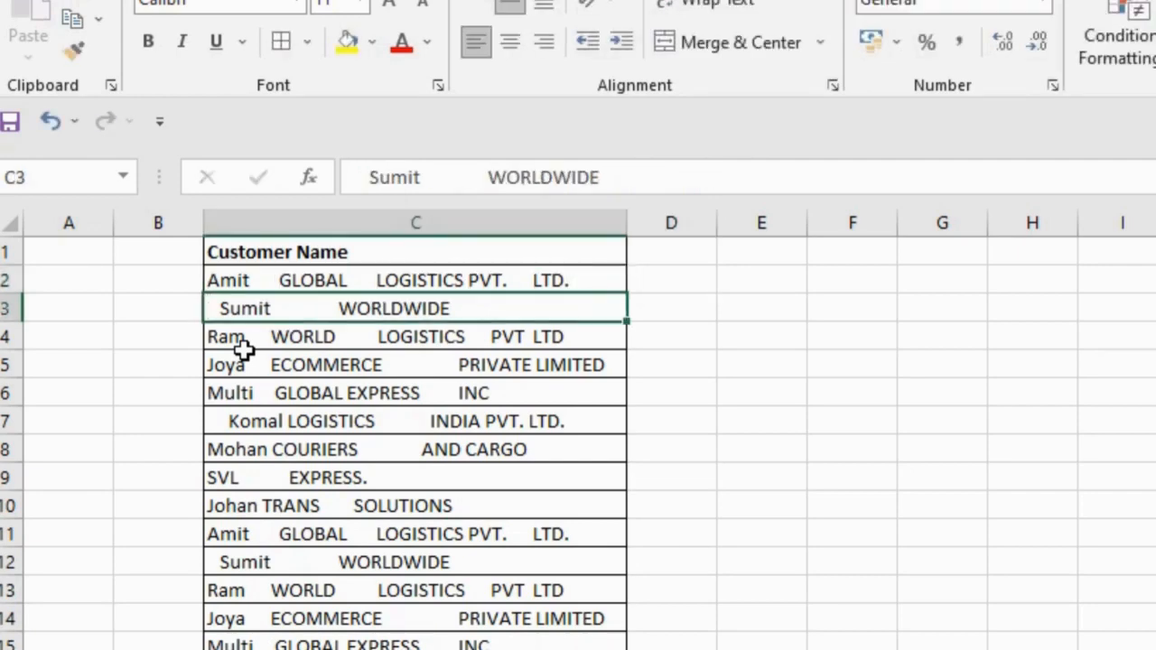
pyautogui.click(416, 279)
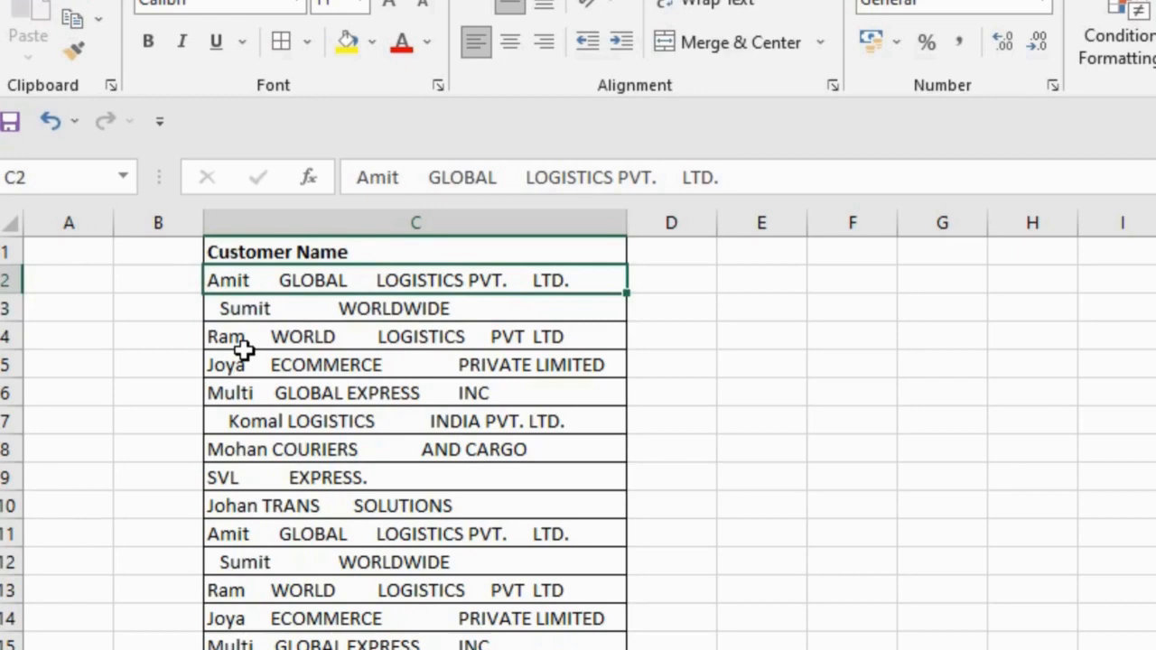
pyautogui.click(414, 308)
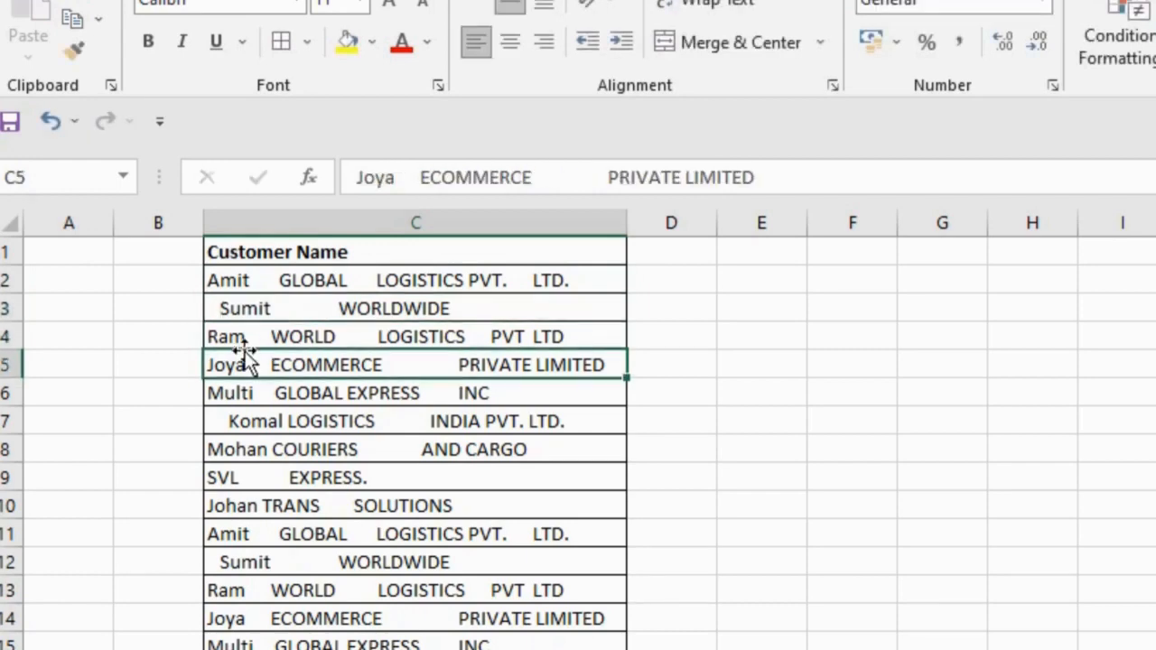
pyautogui.click(416, 280)
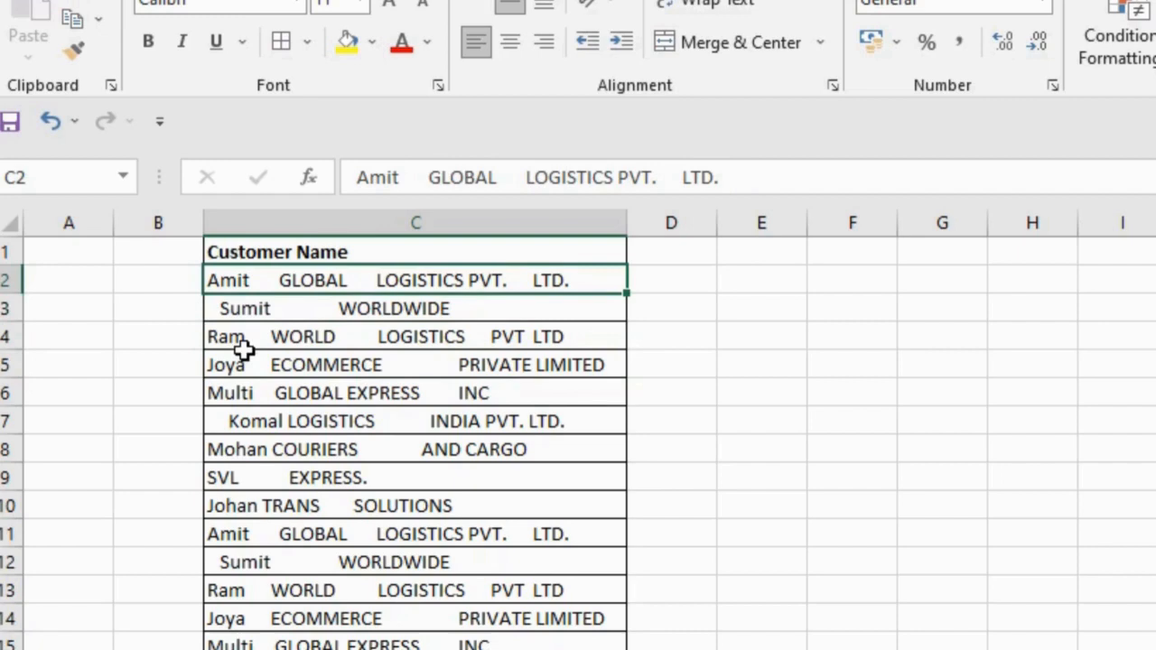
# - Enter =TRIM(C2) in D2 so it shows the first customer name with single spaces
pyautogui.click(671, 280)
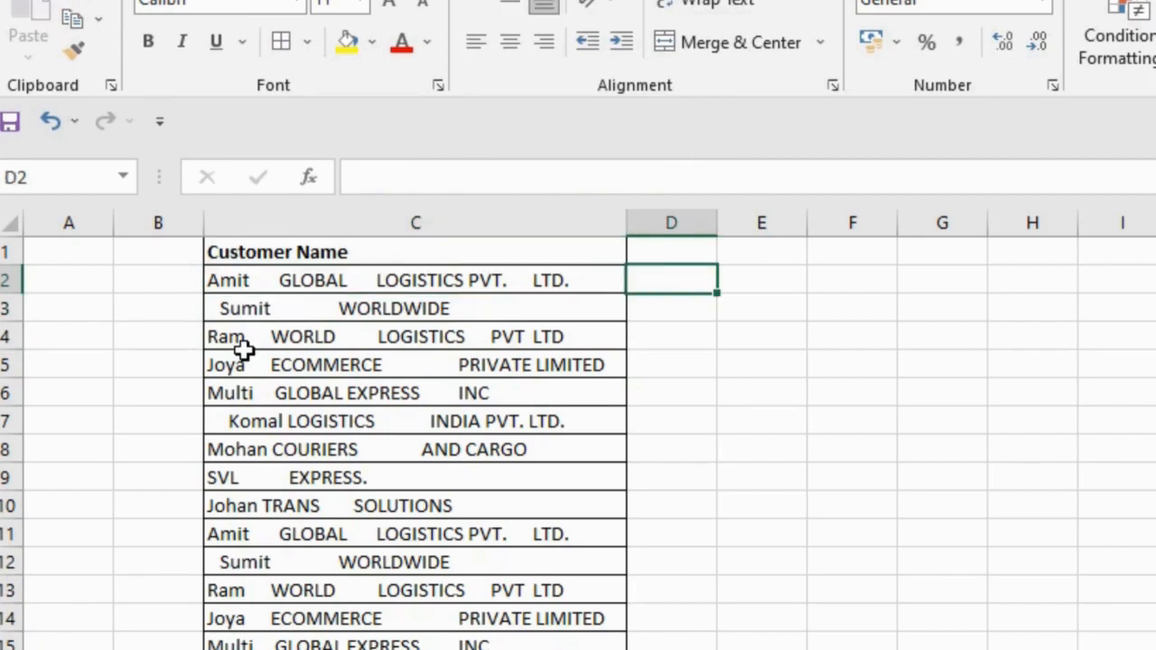
pyautogui.write('=')
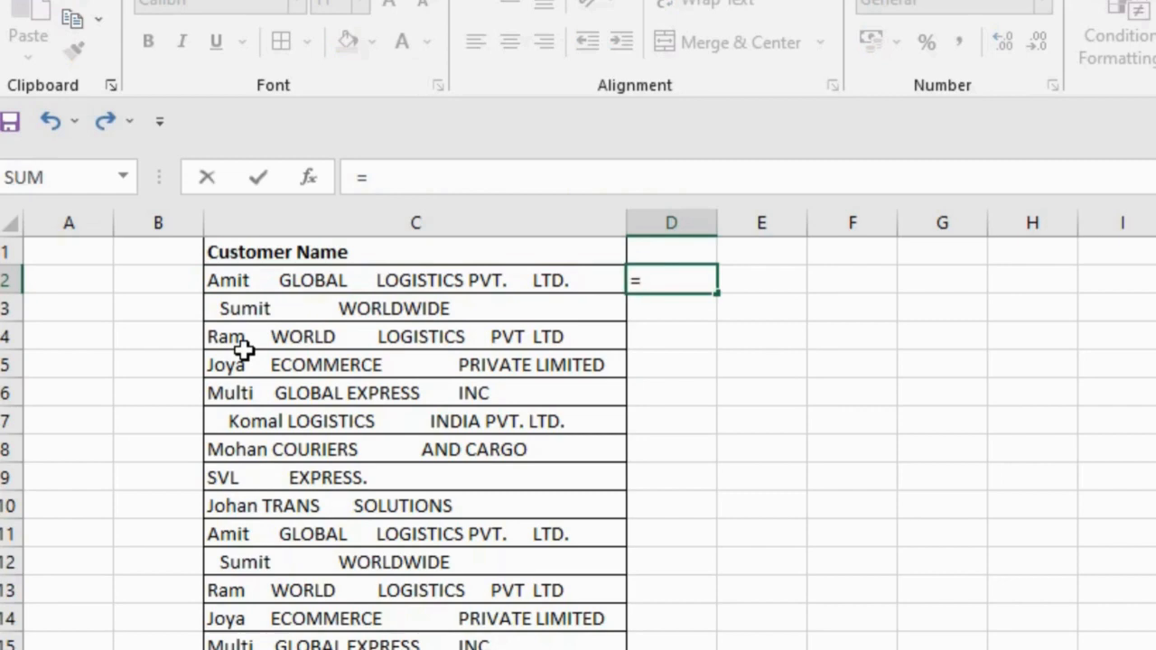
pyautogui.write('t')
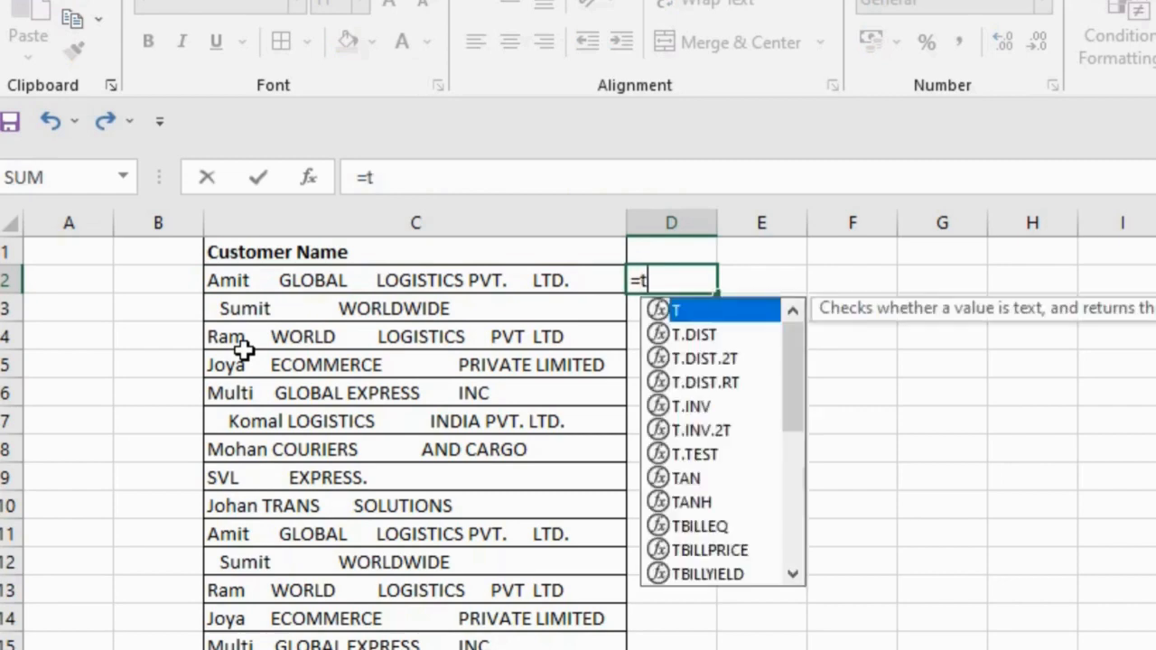
pyautogui.write('rim')
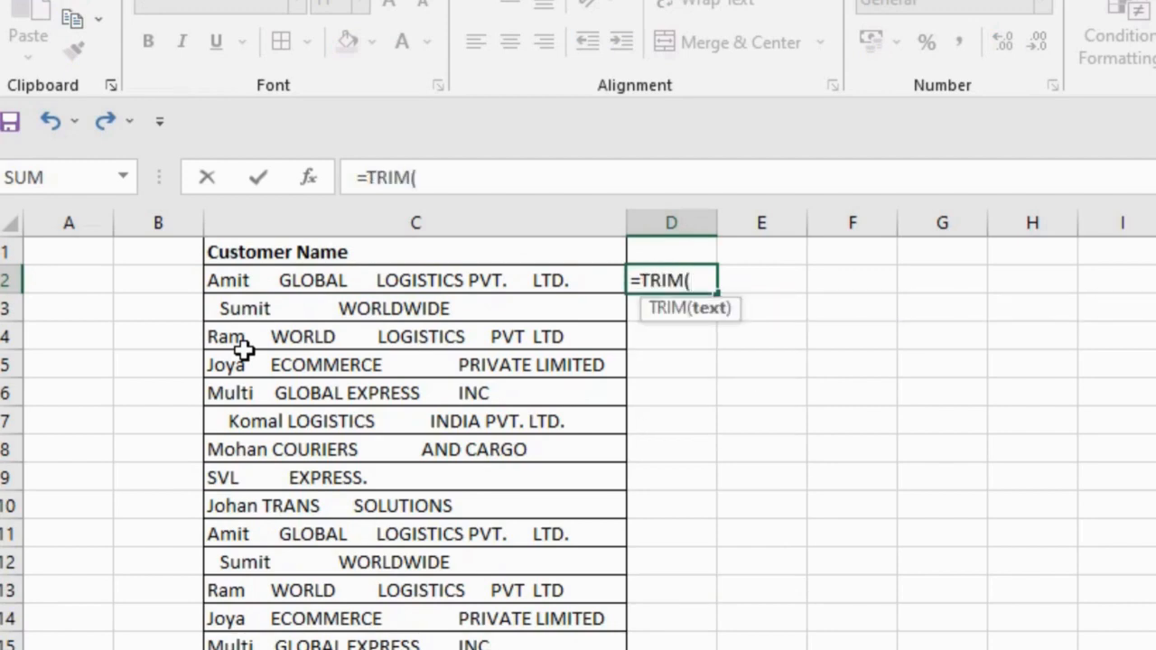
pyautogui.click(415, 280)
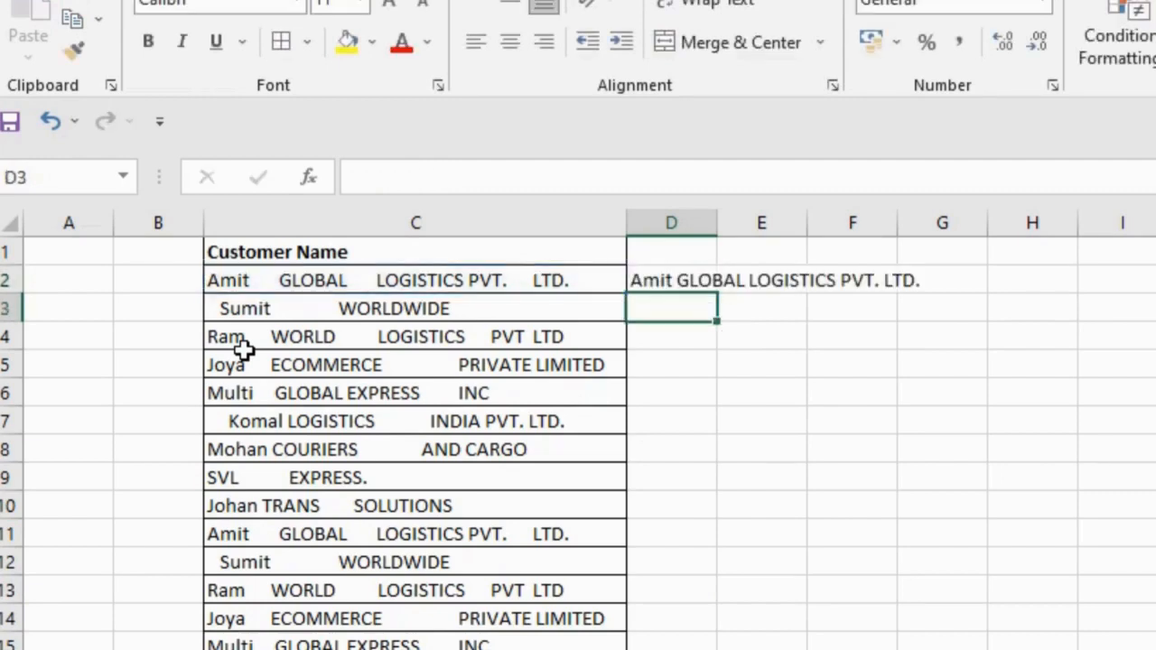
pyautogui.click(671, 280)
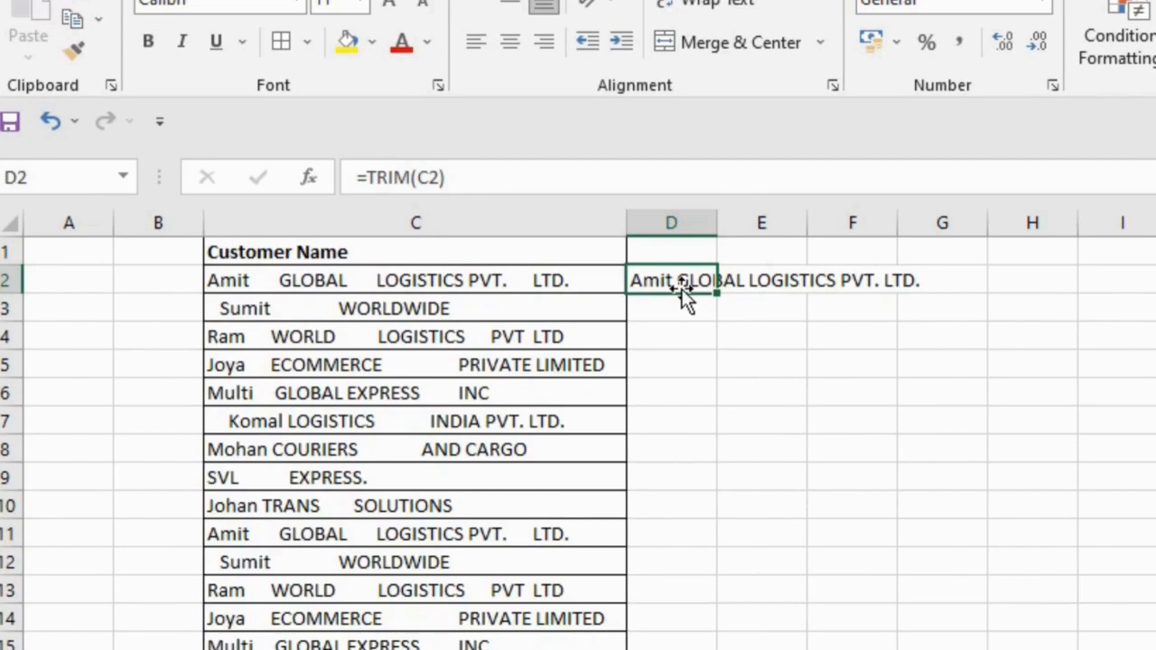
pyautogui.moveTo(783, 357)
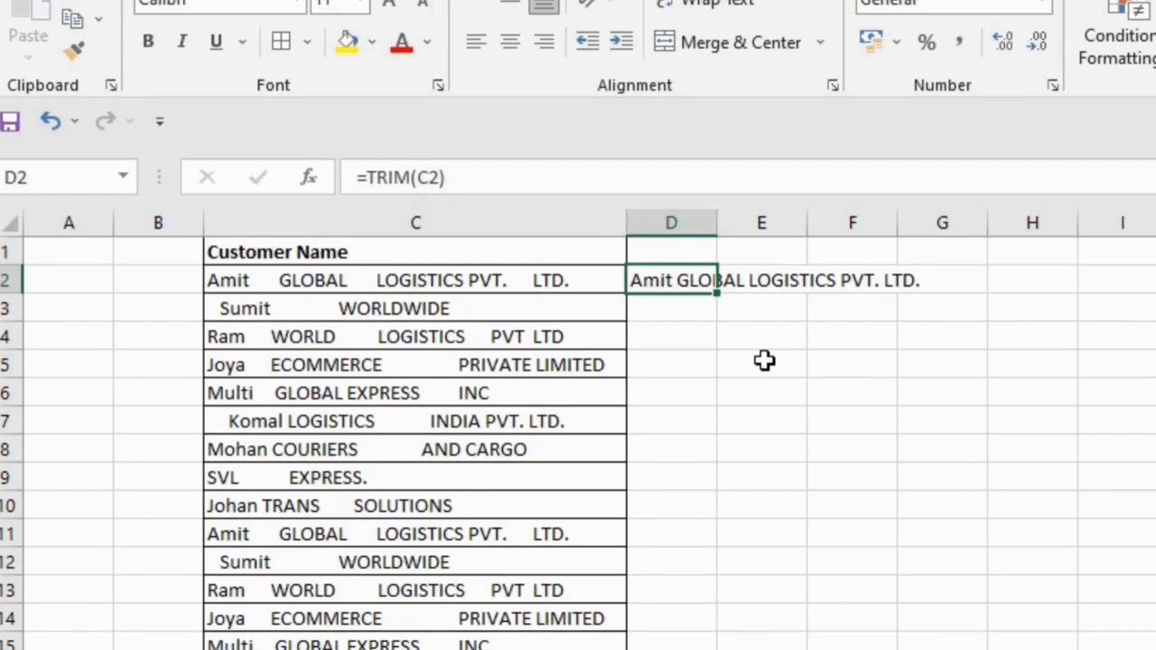
pyautogui.moveTo(689, 287)
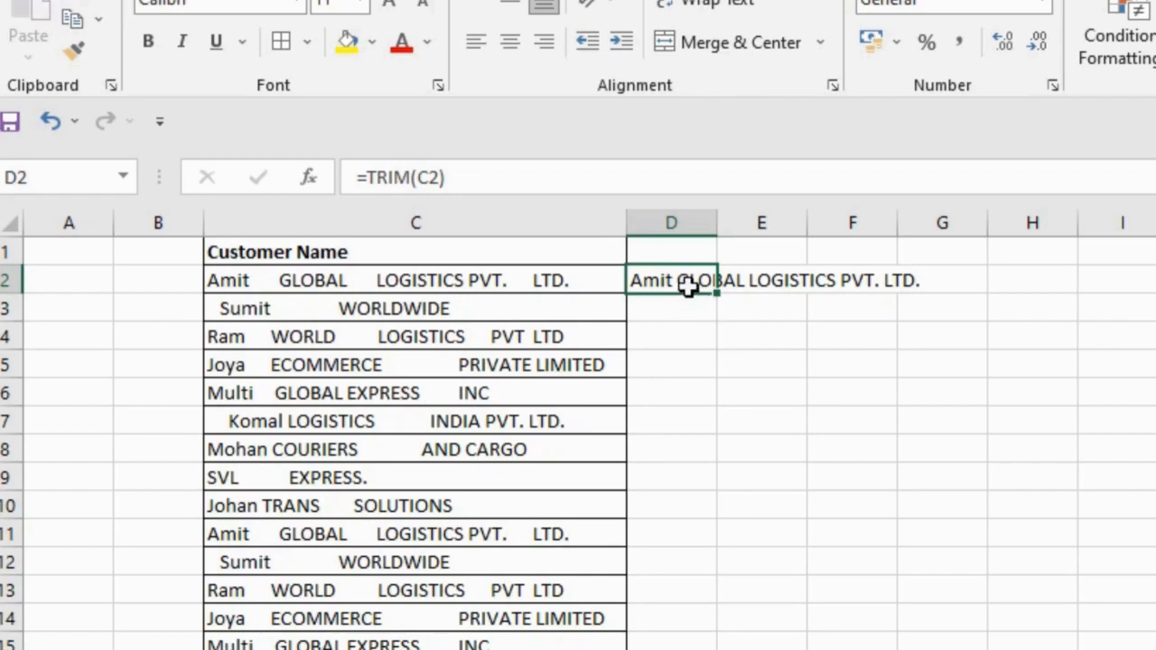